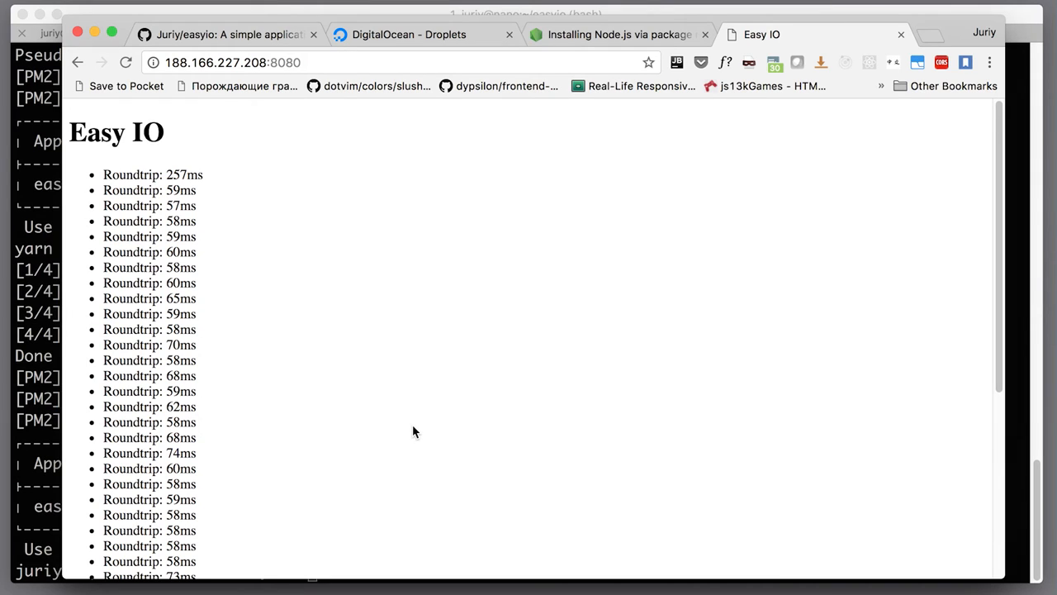
mouse_move(340, 215)
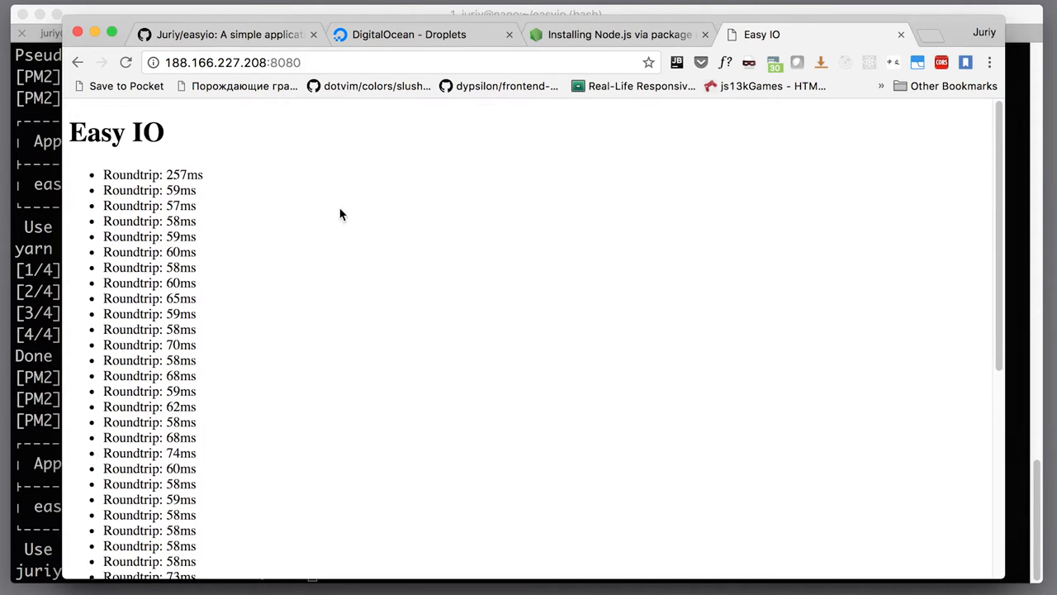
Step: Start a new tab for hk.godaddy.com beside the Easy IO app at the droplet IP
click(231, 63)
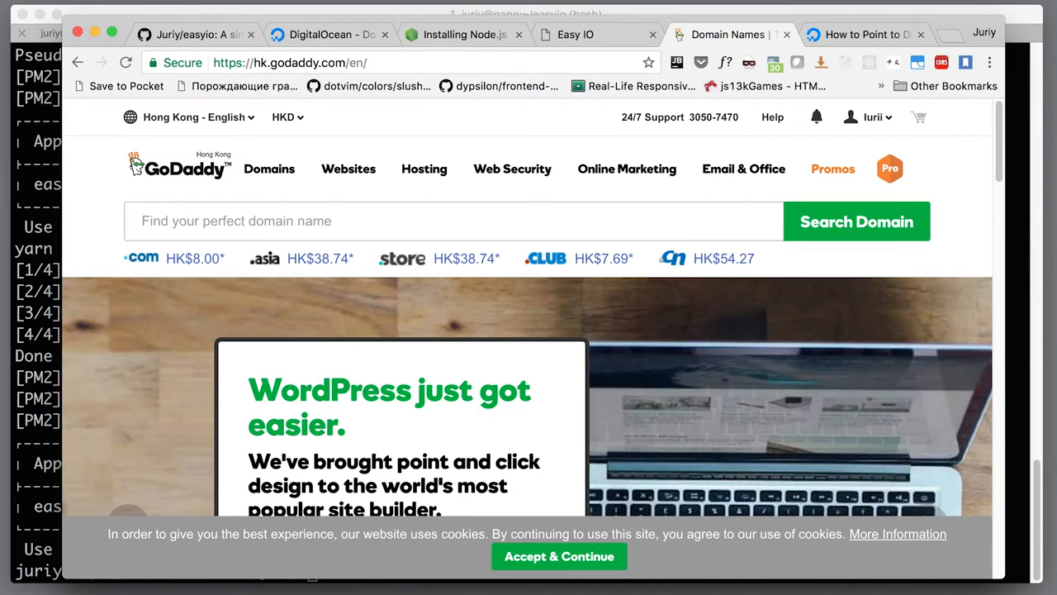
mouse_move(927, 216)
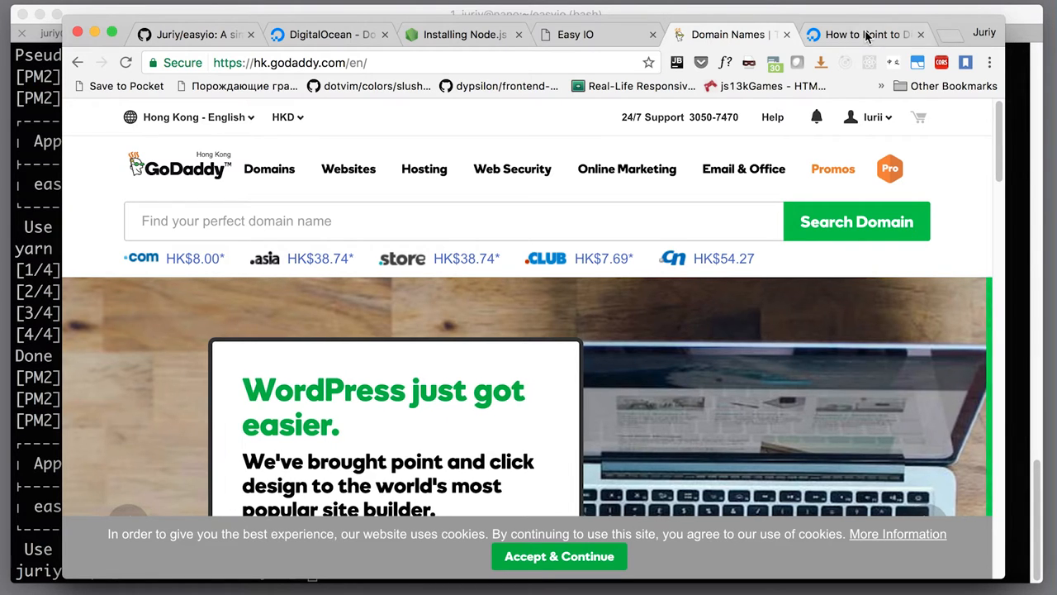
click(859, 35)
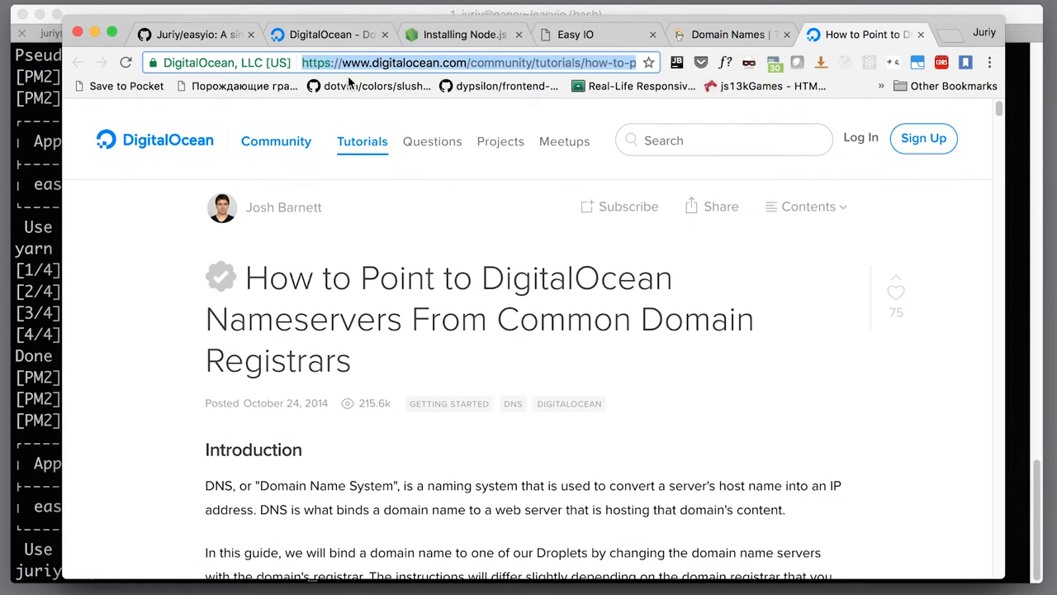
mouse_move(279, 301)
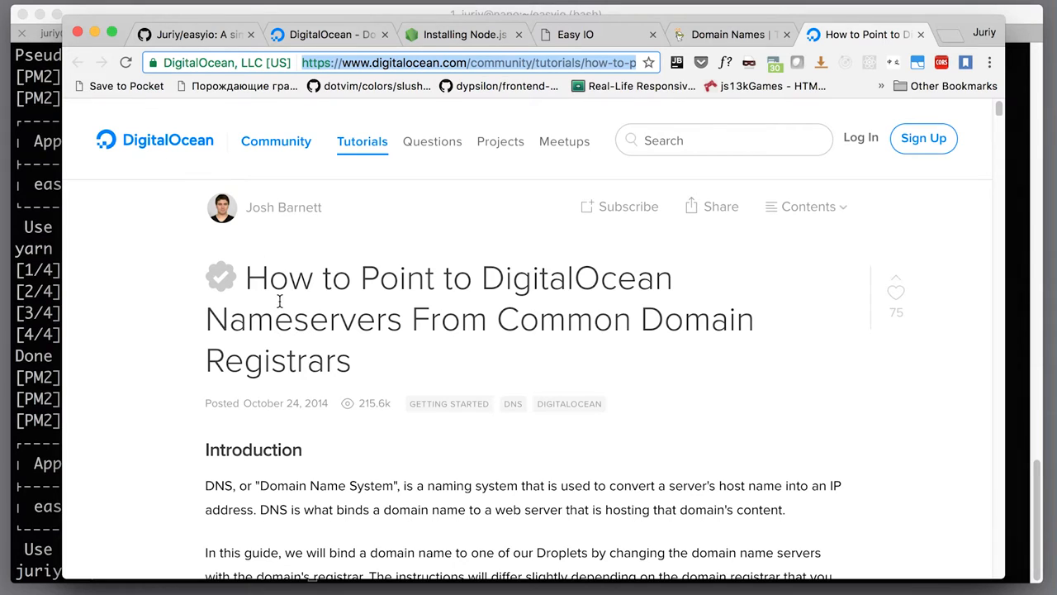
mouse_move(255, 330)
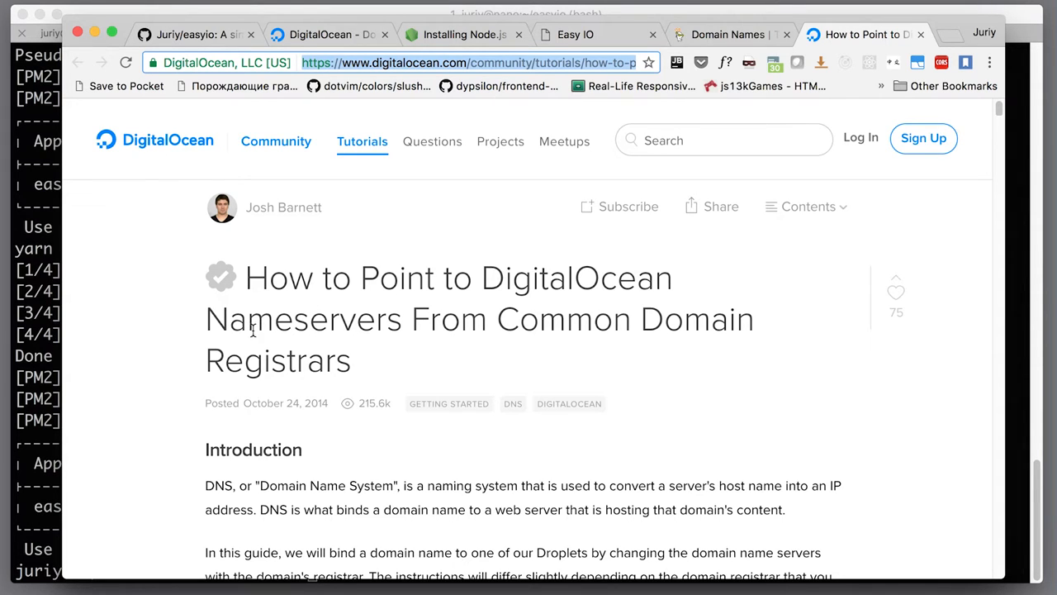
scroll(down, 3)
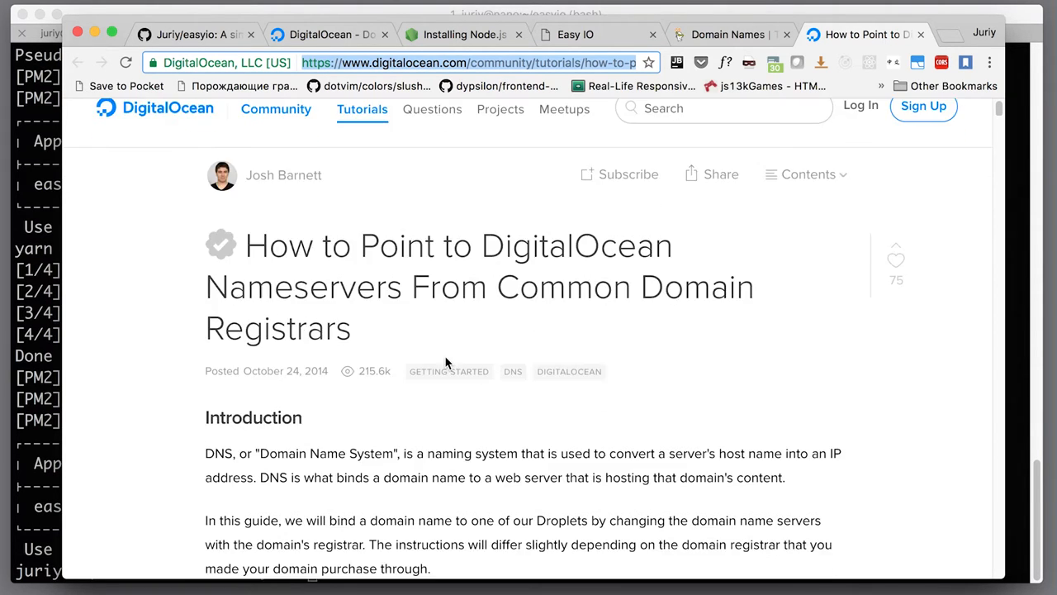
scroll(down, 3)
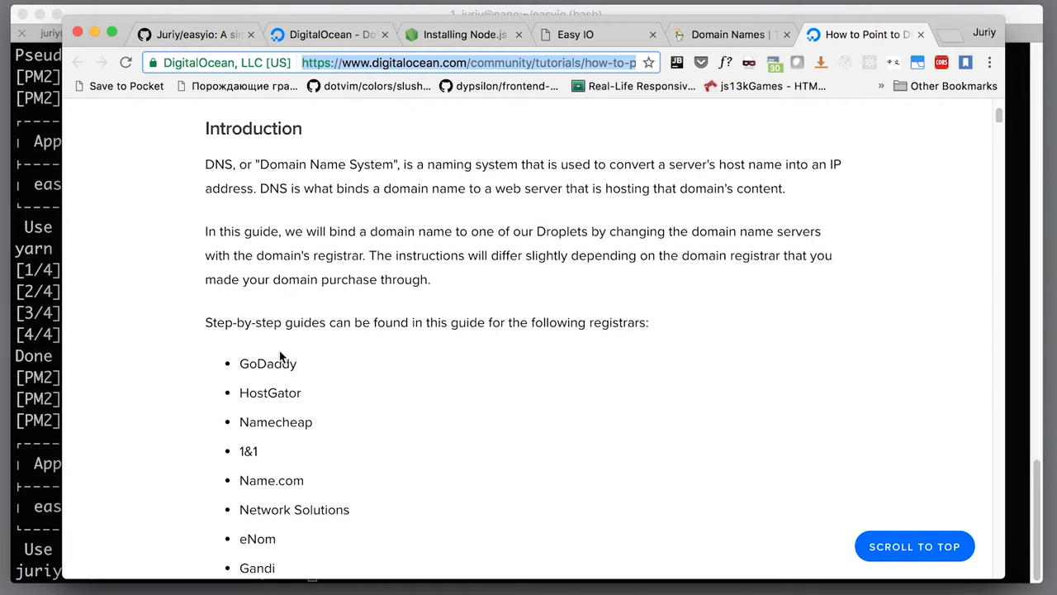
scroll(down, 3)
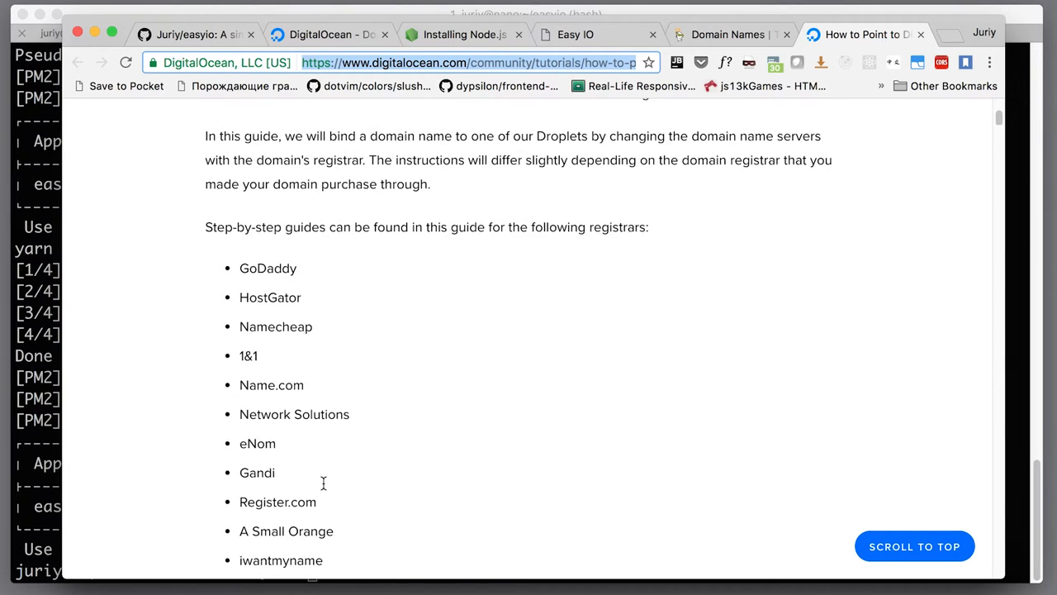
scroll(down, 3)
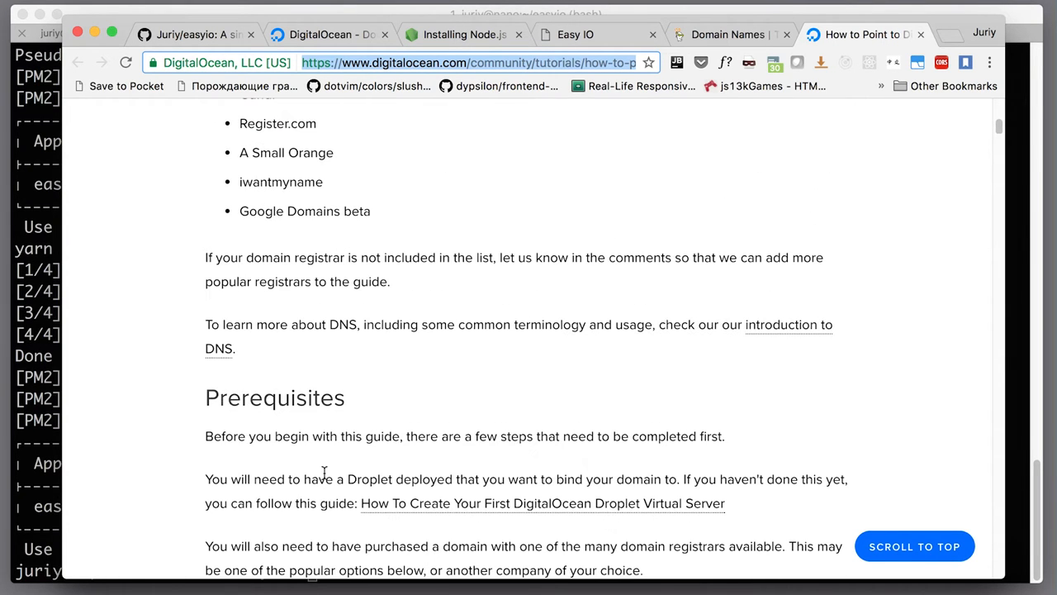
mouse_move(405, 383)
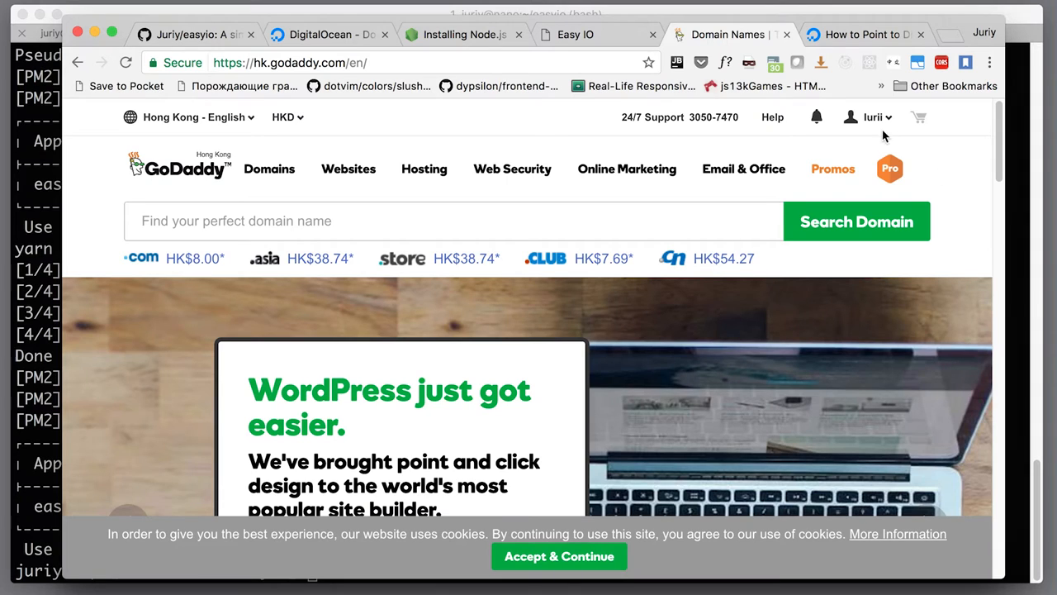
Step: From the account quick links, go to Manage My Domains and locate nanogram.io
click(872, 115)
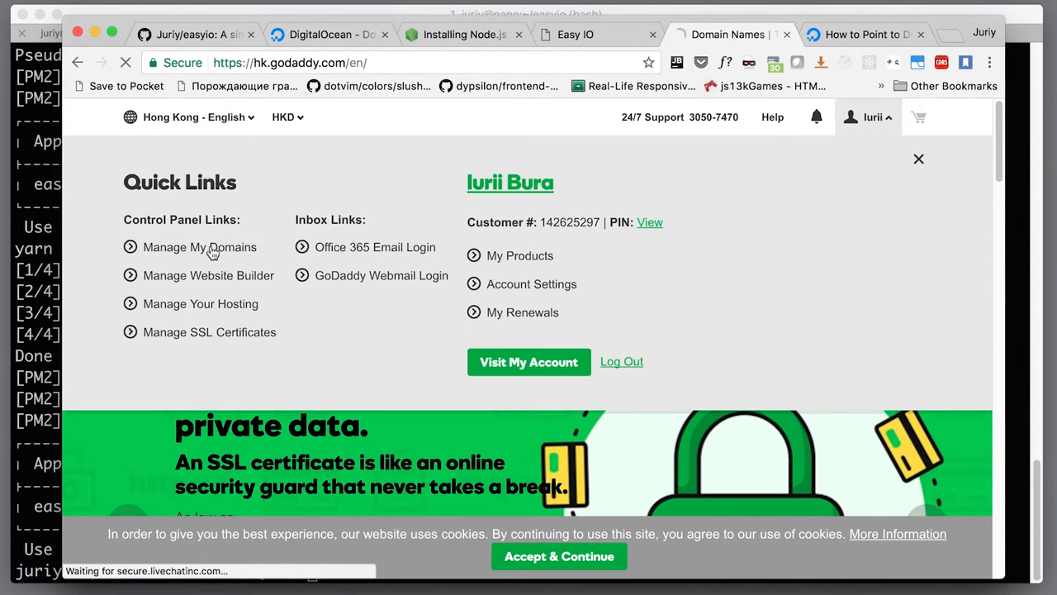
click(199, 248)
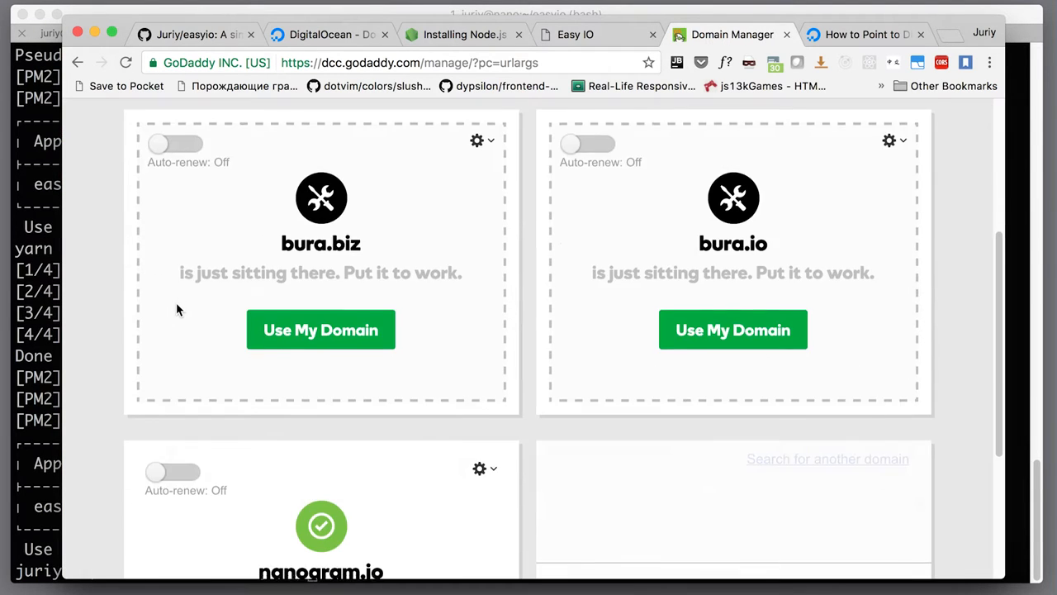
scroll(down, 3)
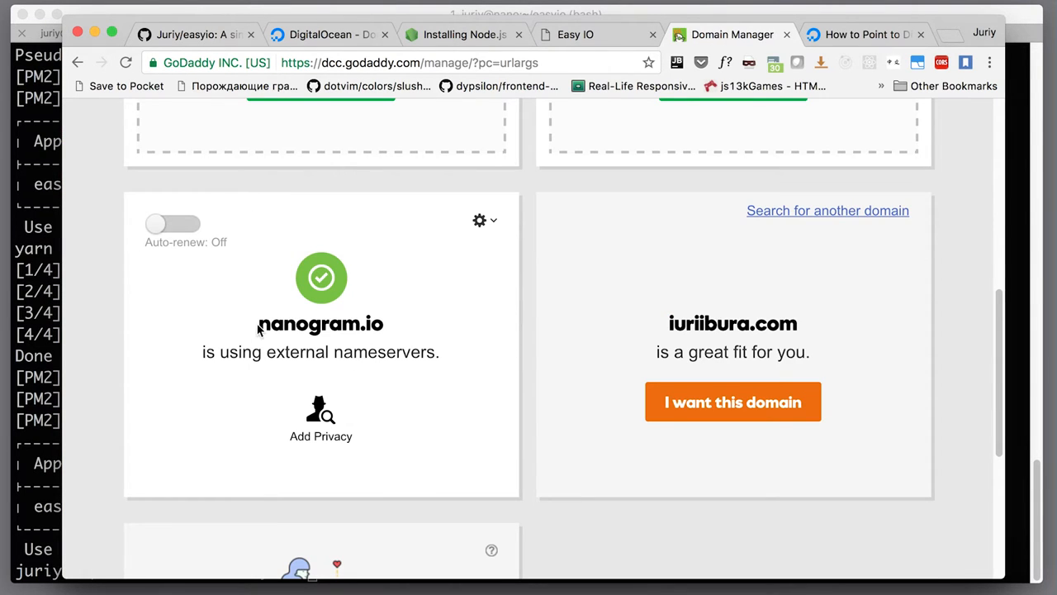
double_click(321, 322)
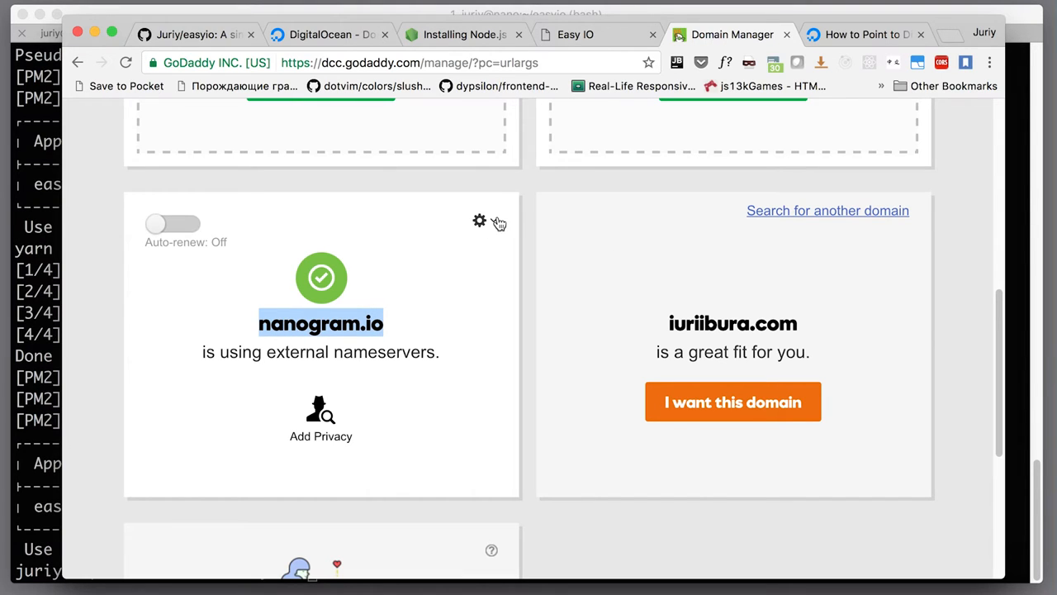
Step: Use nanogram.io's gear menu to reach Manage DNS and begin changing its Nameservers
click(479, 220)
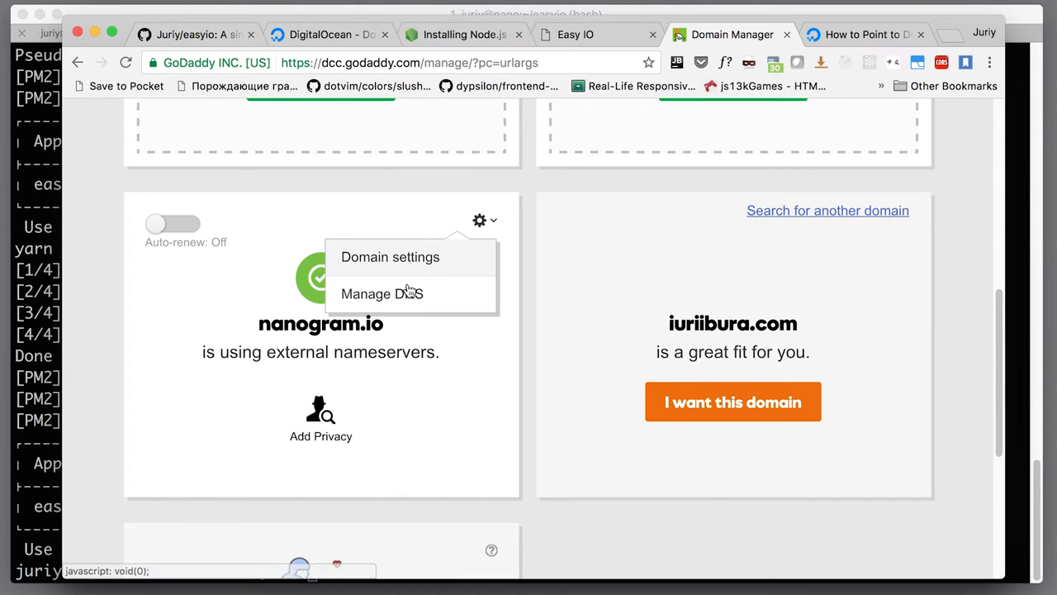
click(381, 294)
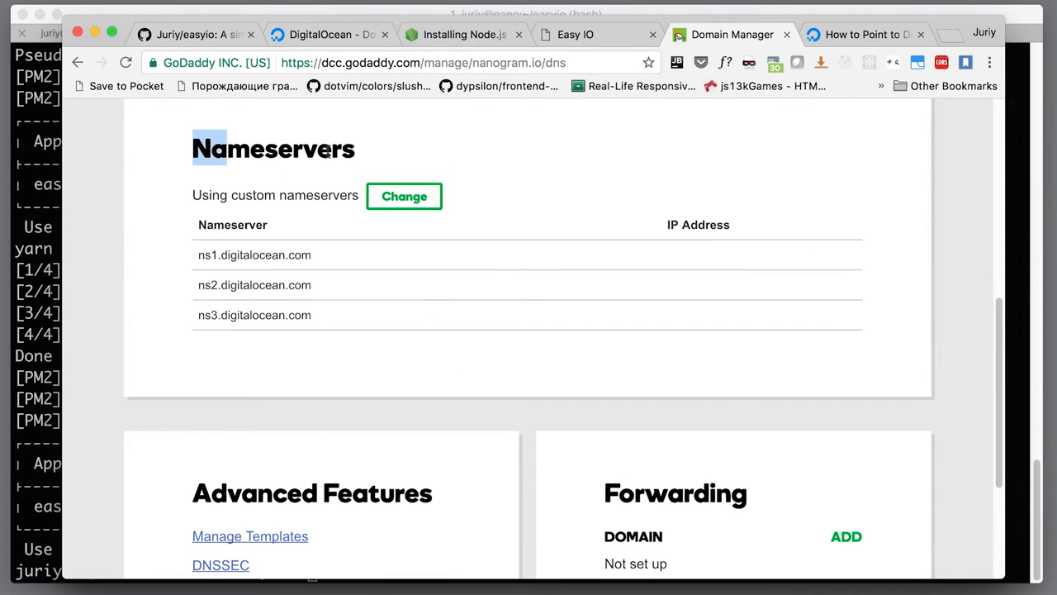
double_click(273, 149)
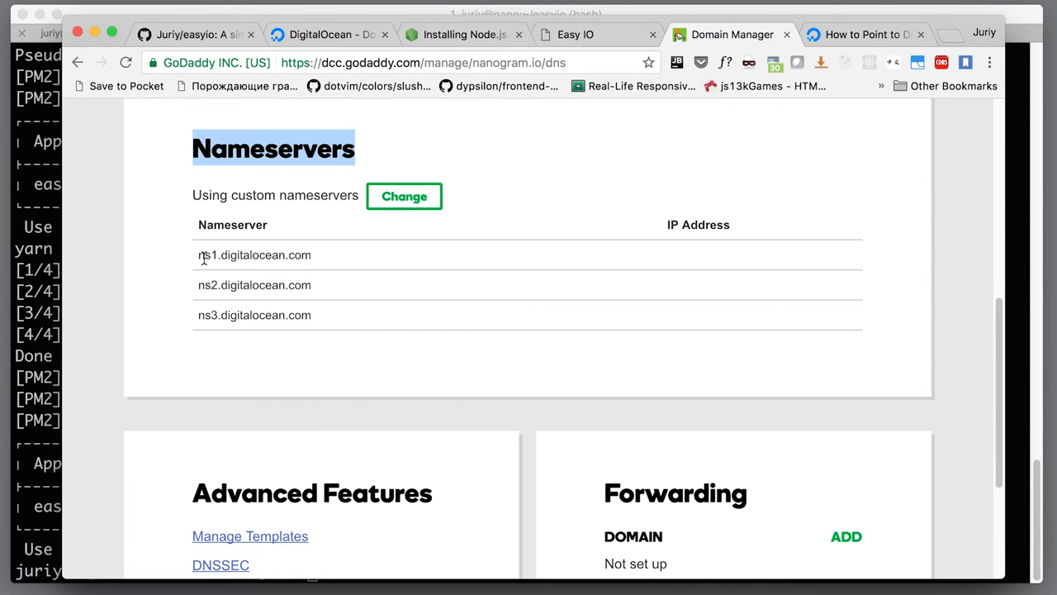
click(403, 195)
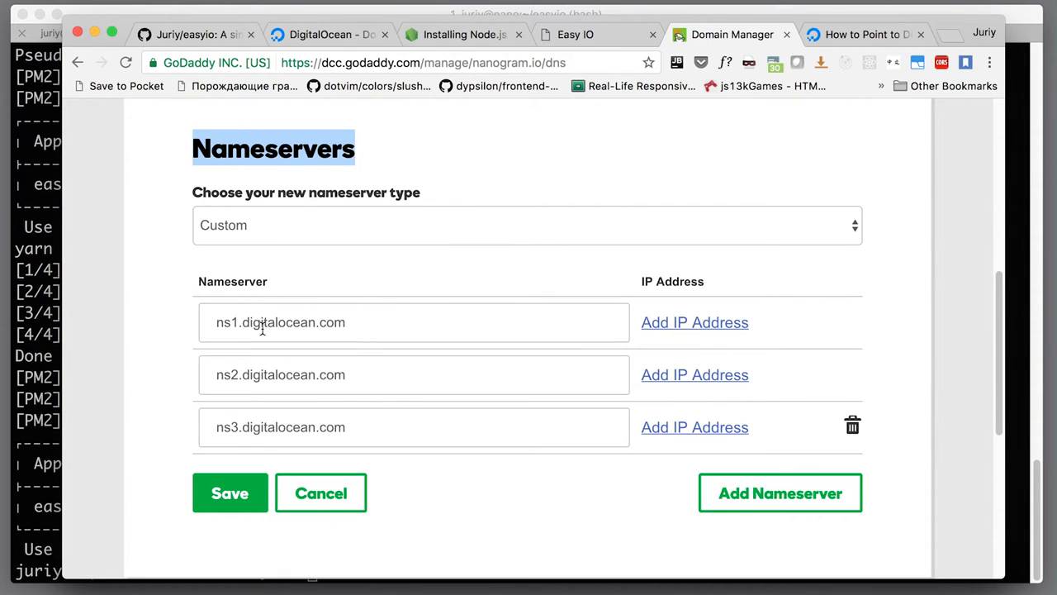
mouse_move(403, 363)
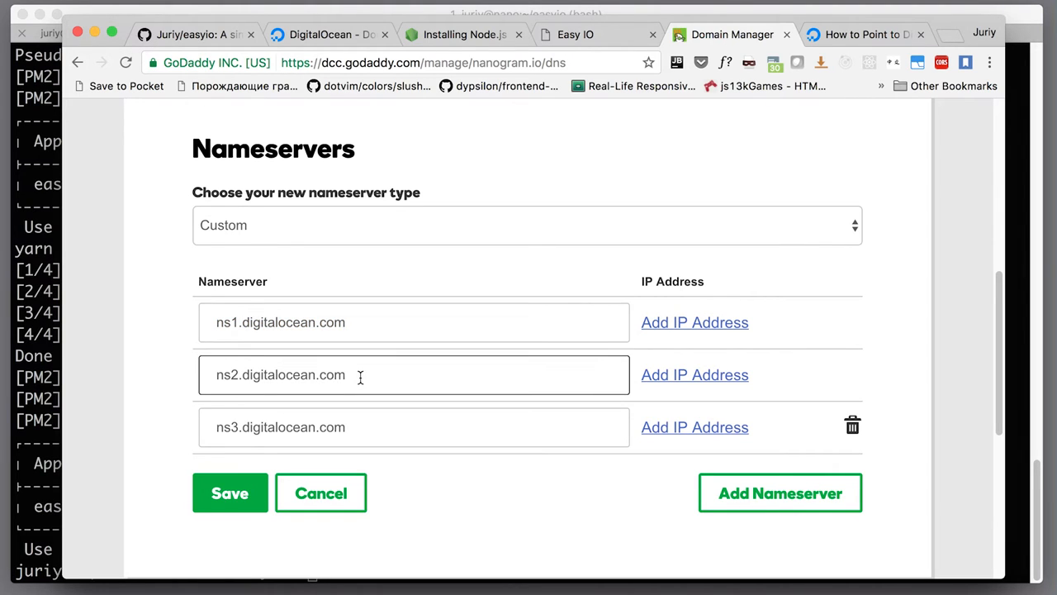
Step: In Networking > Domains, enter nanogram.io and add it as a managed domain
click(329, 35)
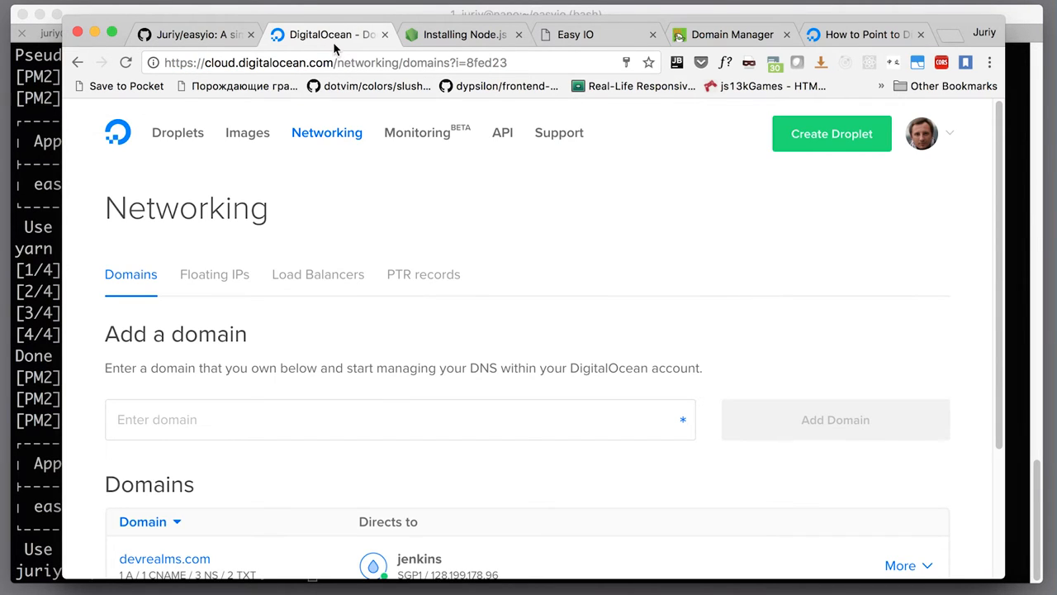
scroll(down, 3)
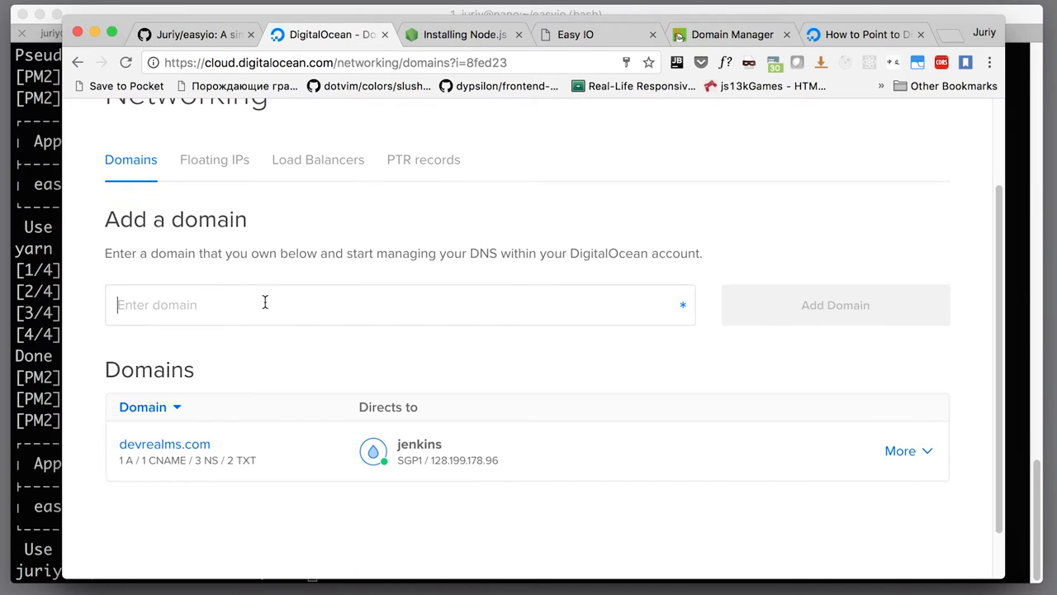
click(400, 304)
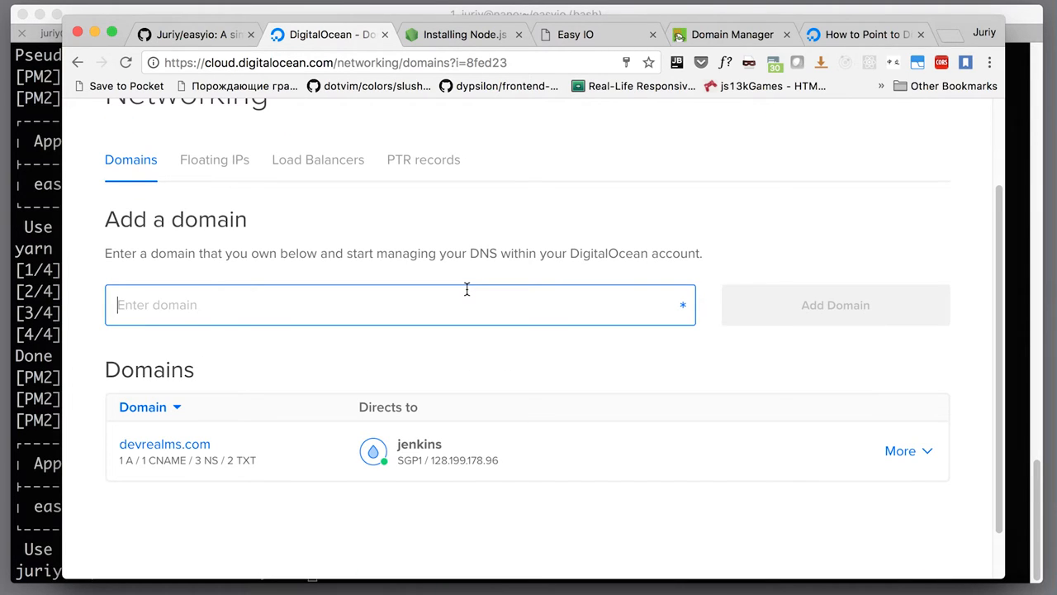
text(nanogram.io)
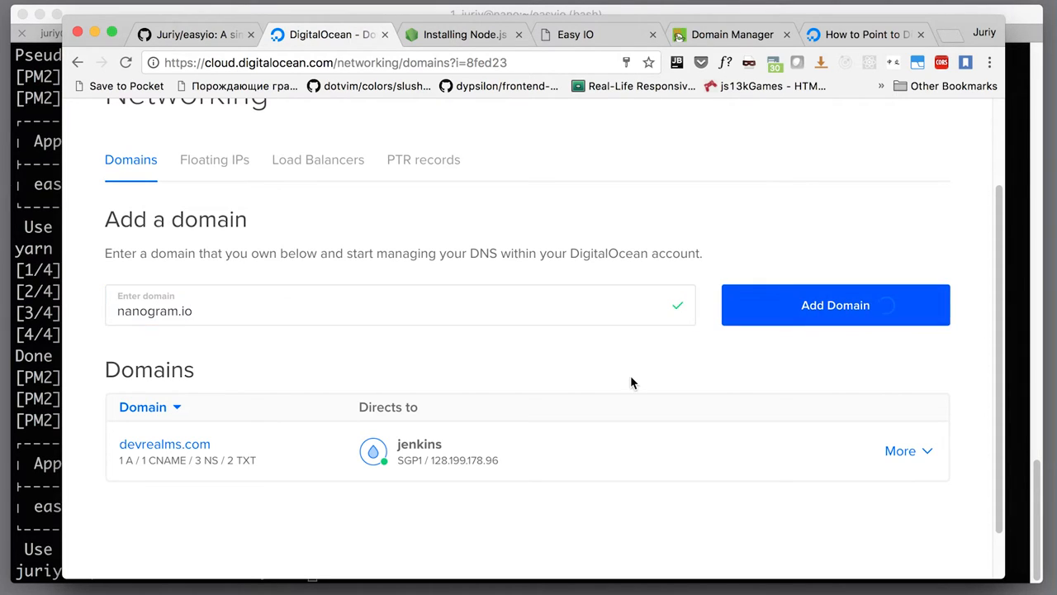
click(836, 304)
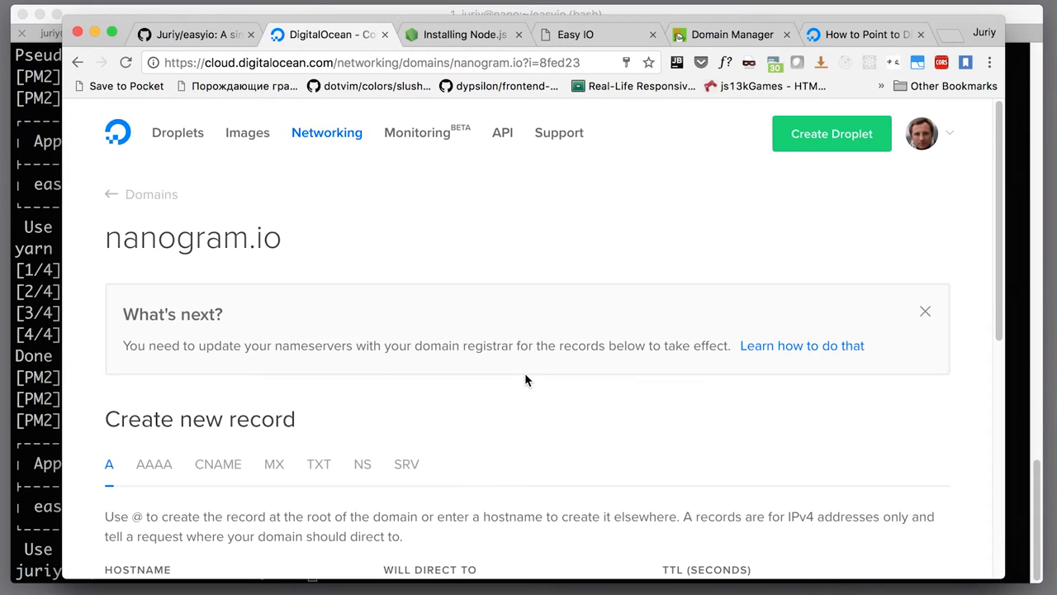
scroll(down, 3)
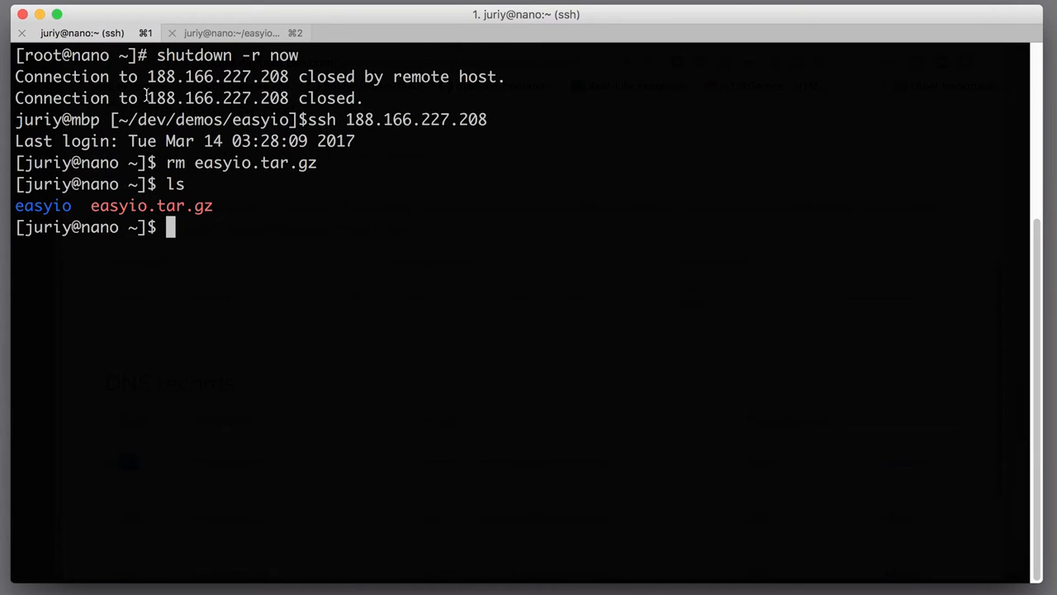
Step: Create an A record with hostname @ directed to droplet nano, then dismiss the notice
double_click(218, 97)
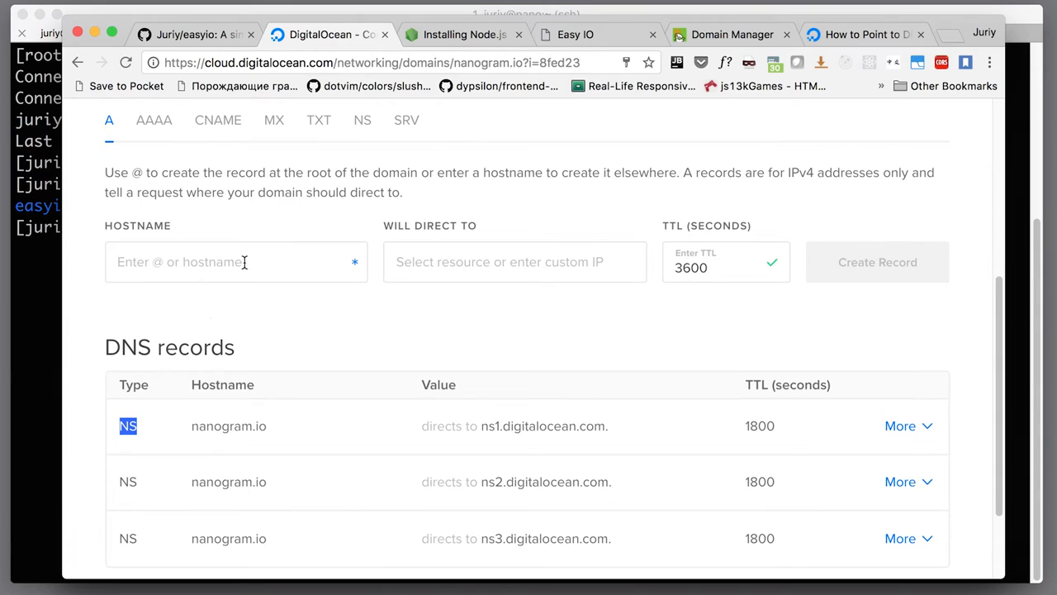
text(@)
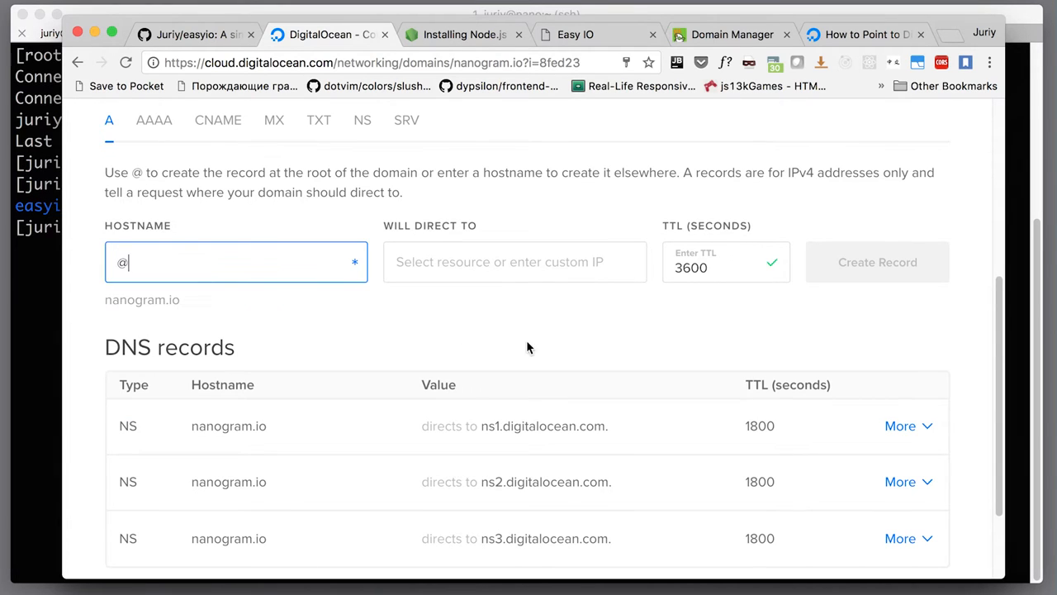
click(514, 261)
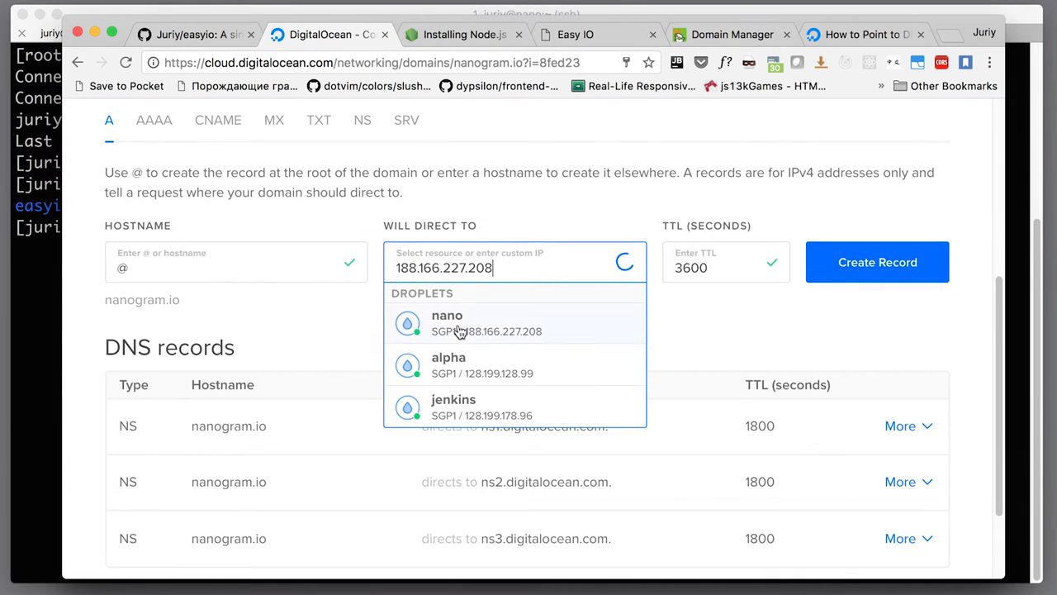
click(446, 322)
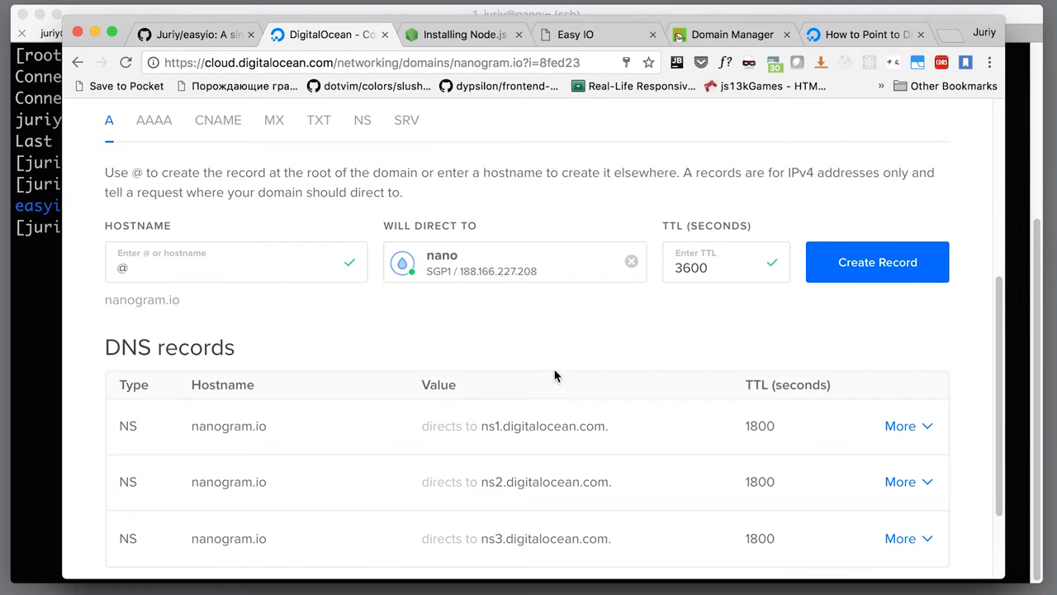
click(877, 261)
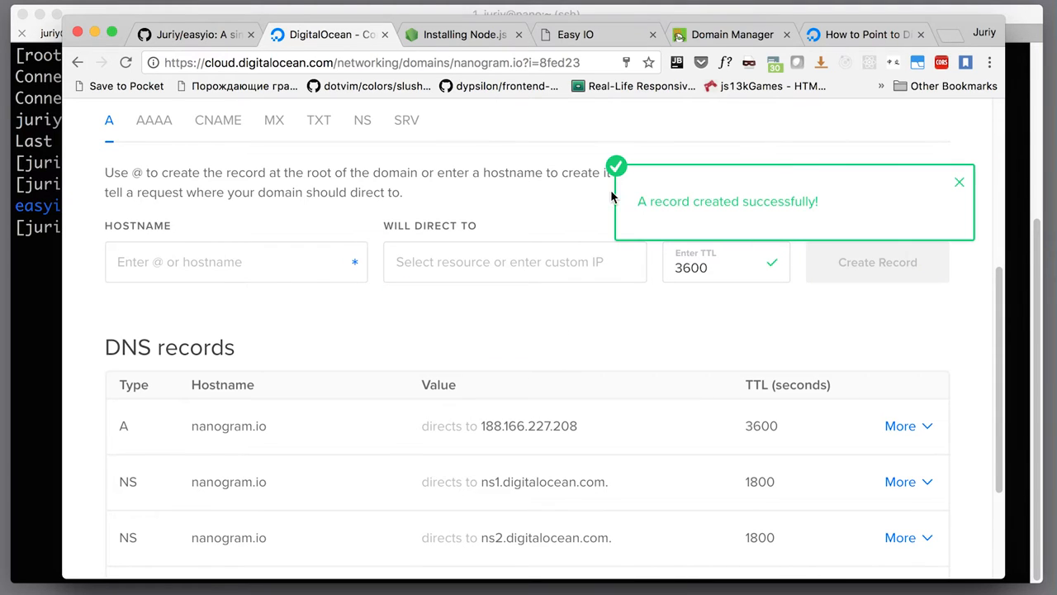
click(958, 182)
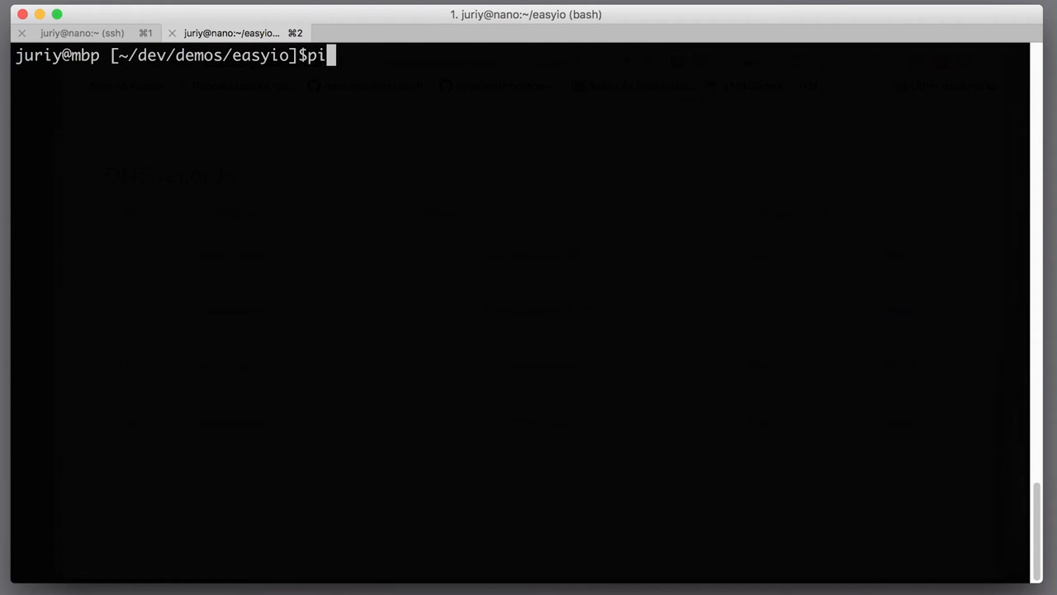
Step: Run ping nanogram.io in the local terminal and see replies from 188.166.227.208
text(ng nano)
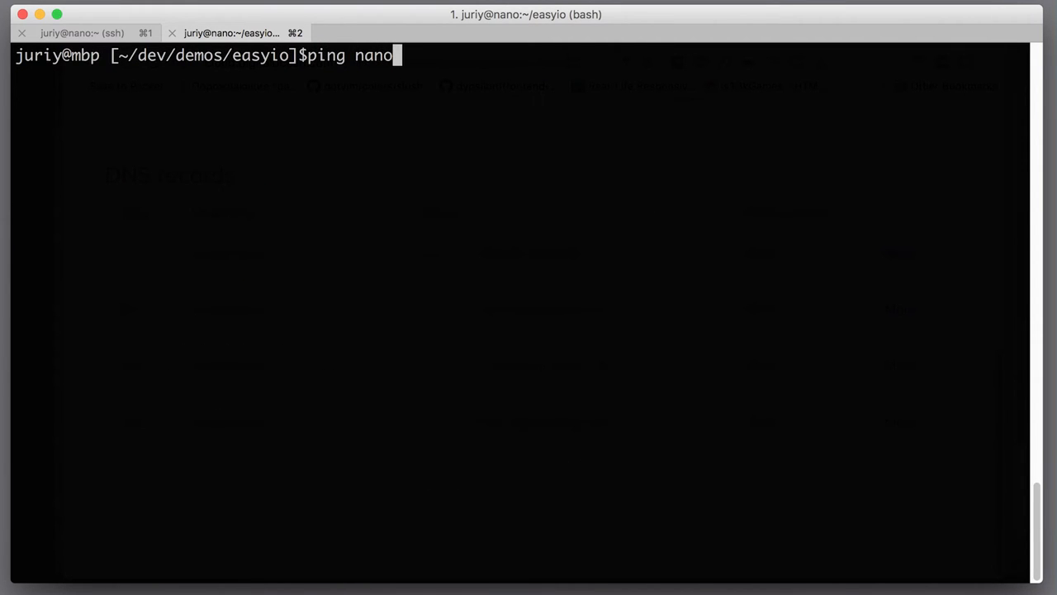
text(gram.io)
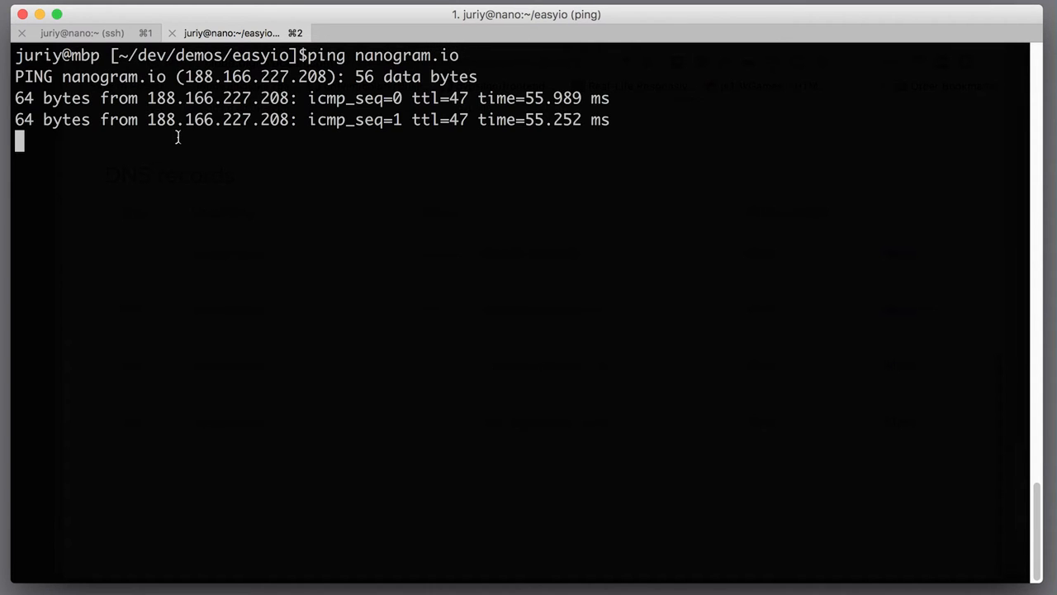
double_click(213, 97)
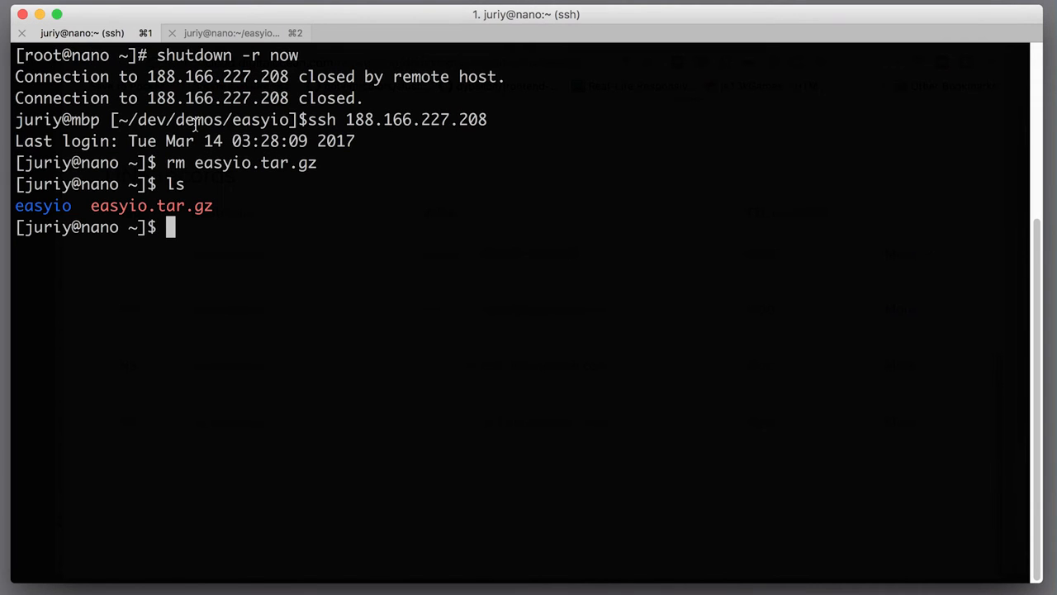
double_click(218, 98)
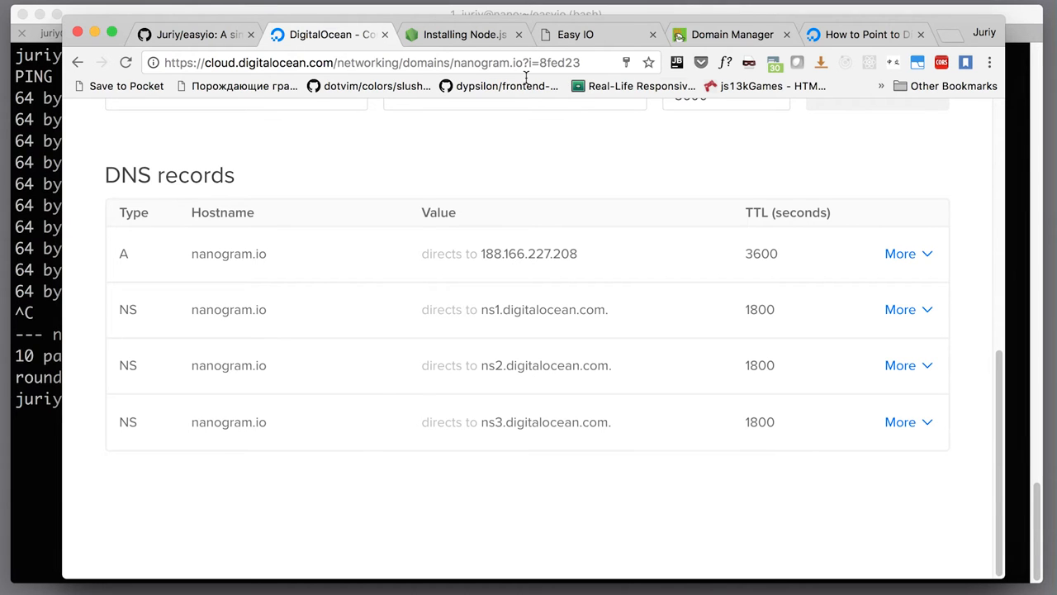
mouse_move(727, 409)
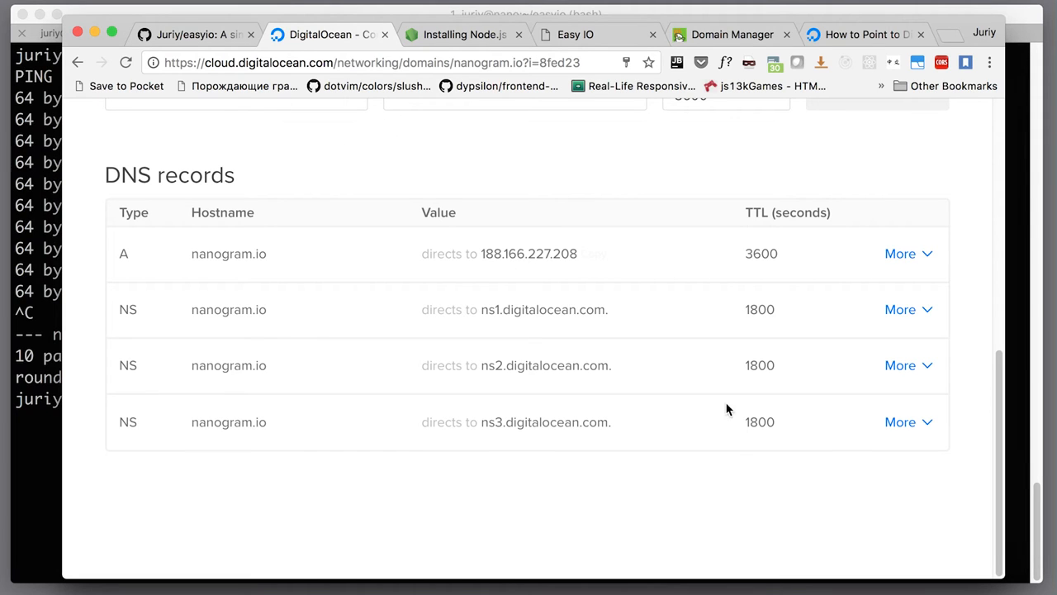
mouse_move(730, 44)
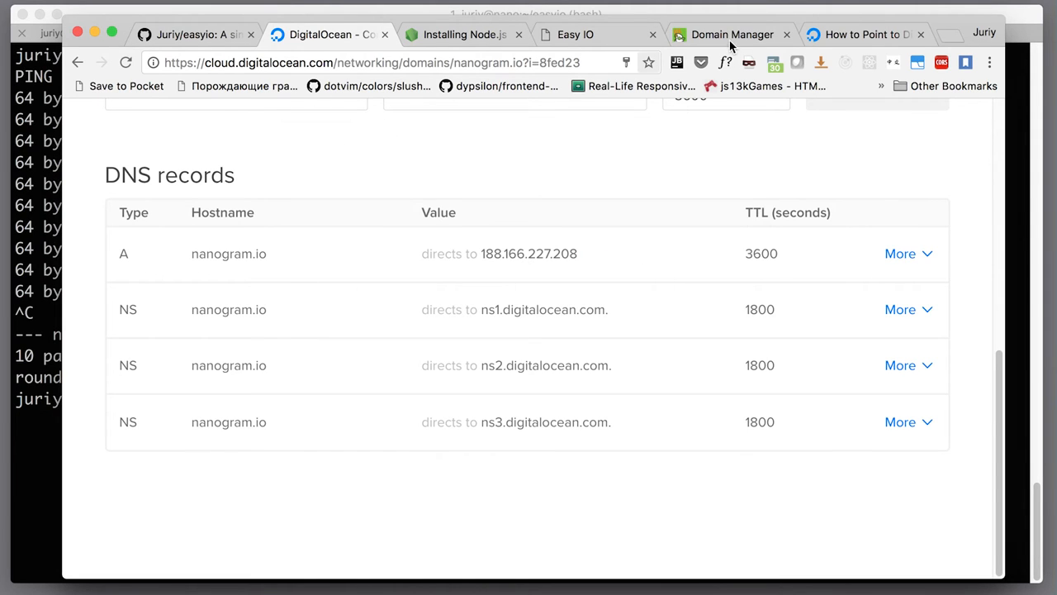
Step: Replace the droplet IP in the Easy IO address bar with nanogram.io:8080 and load it
click(575, 33)
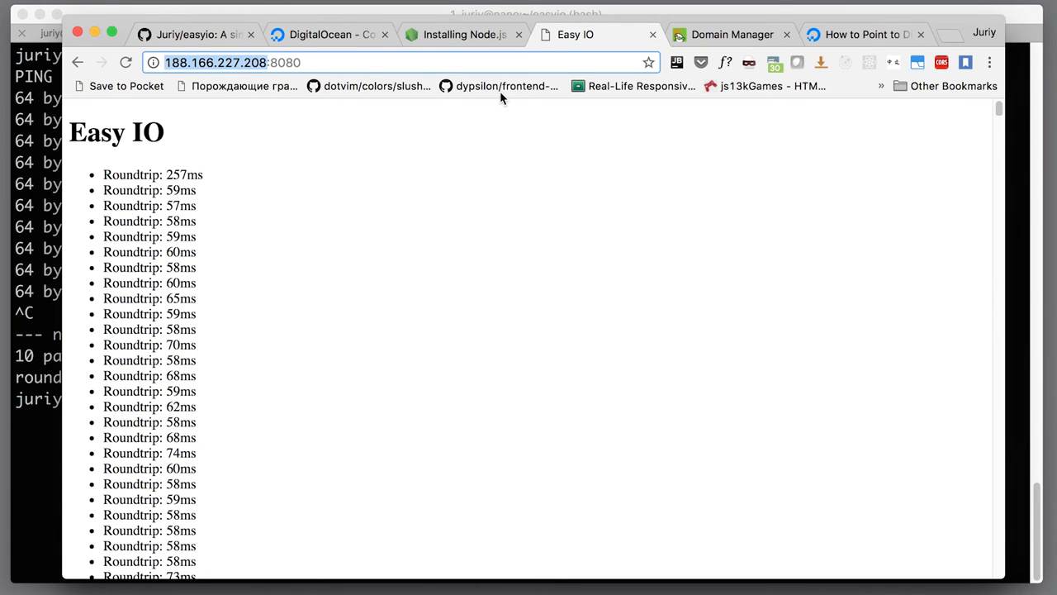
text(nanogram.io:8080)
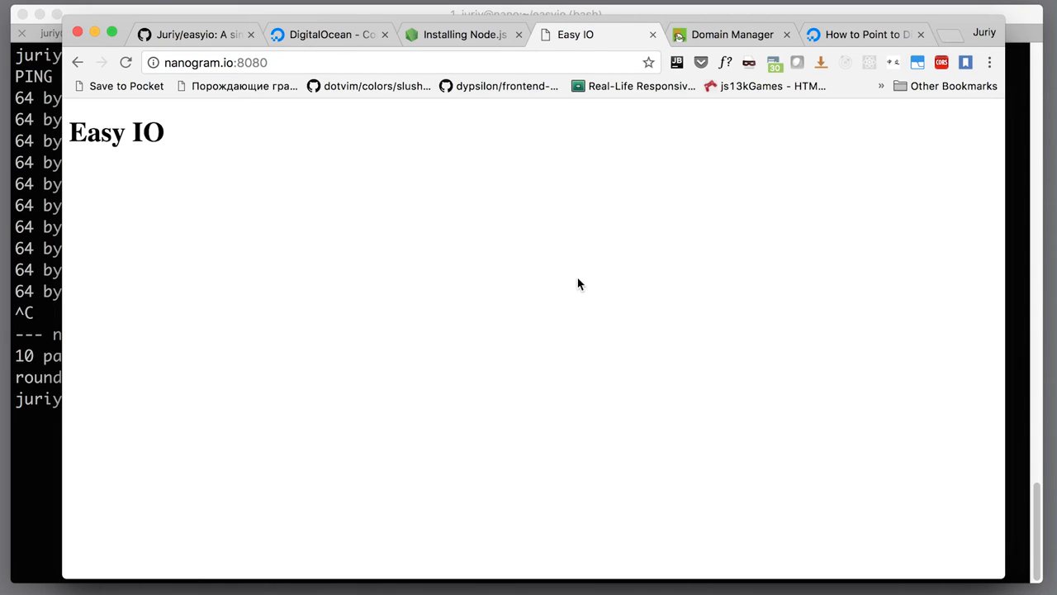
click(396, 63)
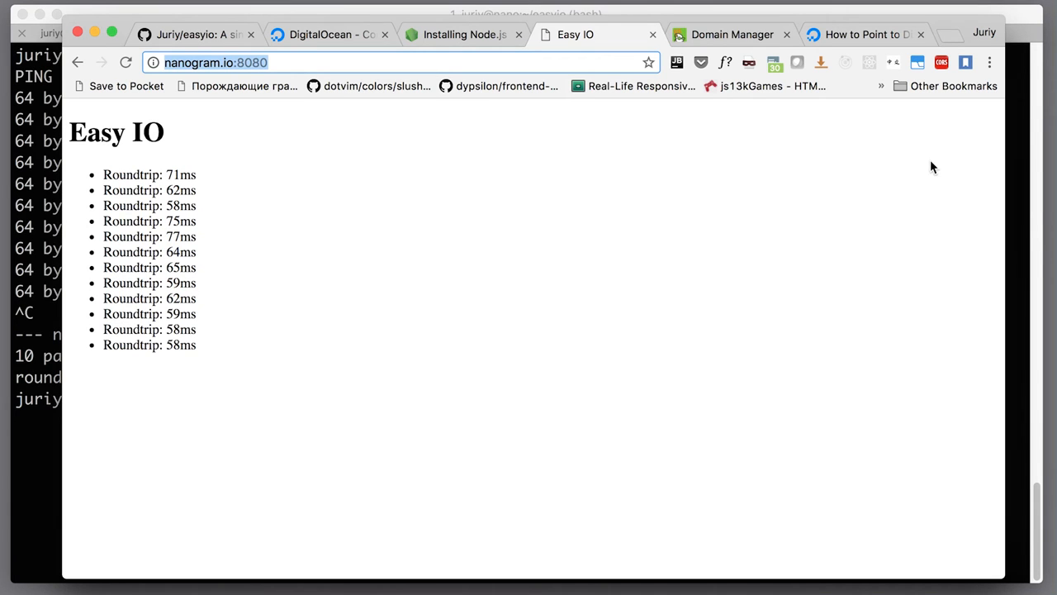
Step: Review GoDaddy's Nameservers section showing ns1–ns3.digitalocean.com for nanogram.io
click(730, 33)
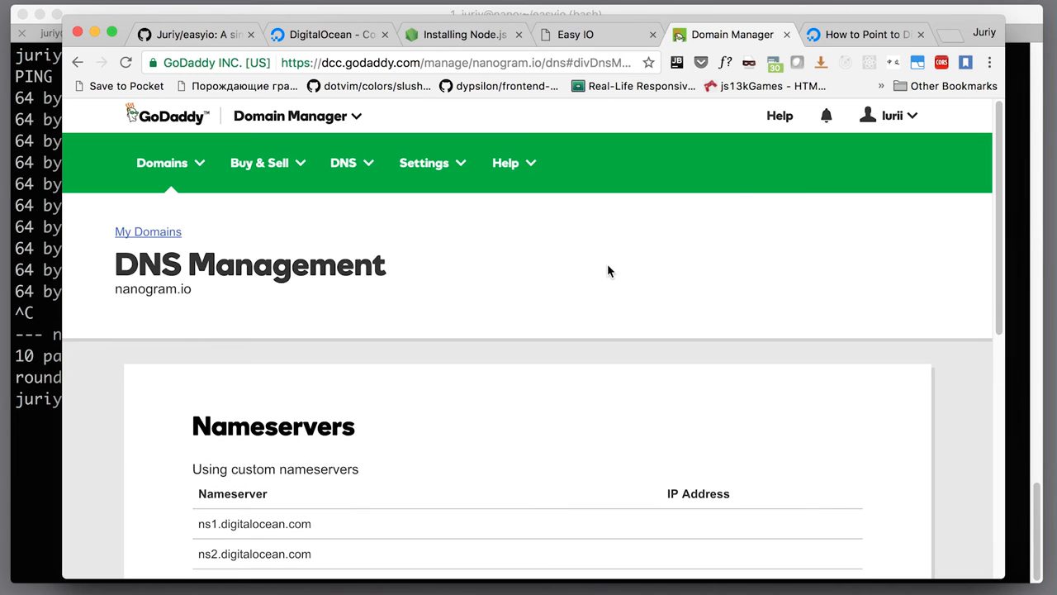
scroll(down, 3)
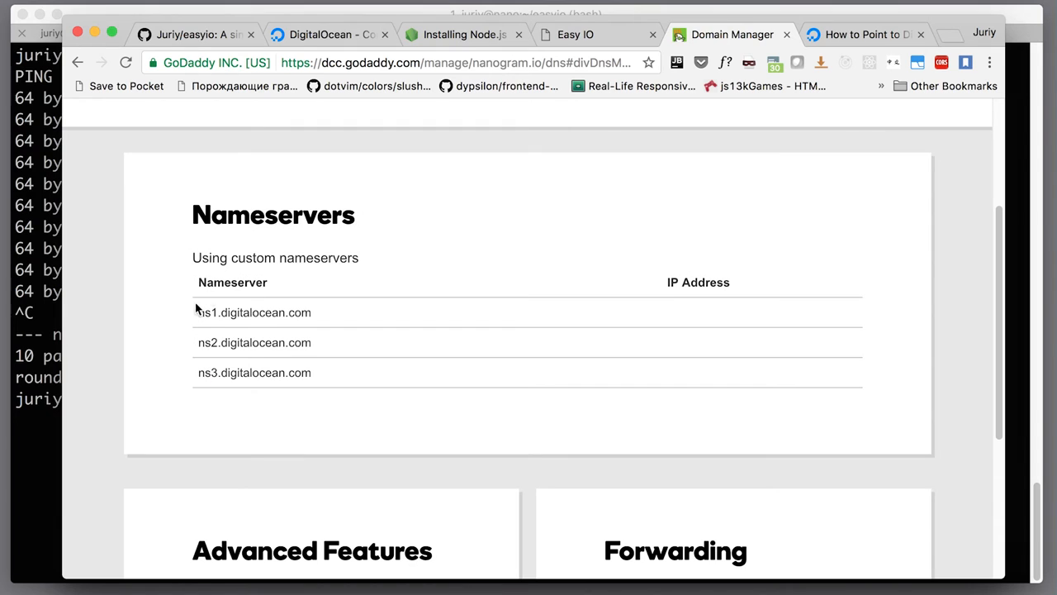
double_click(254, 312)
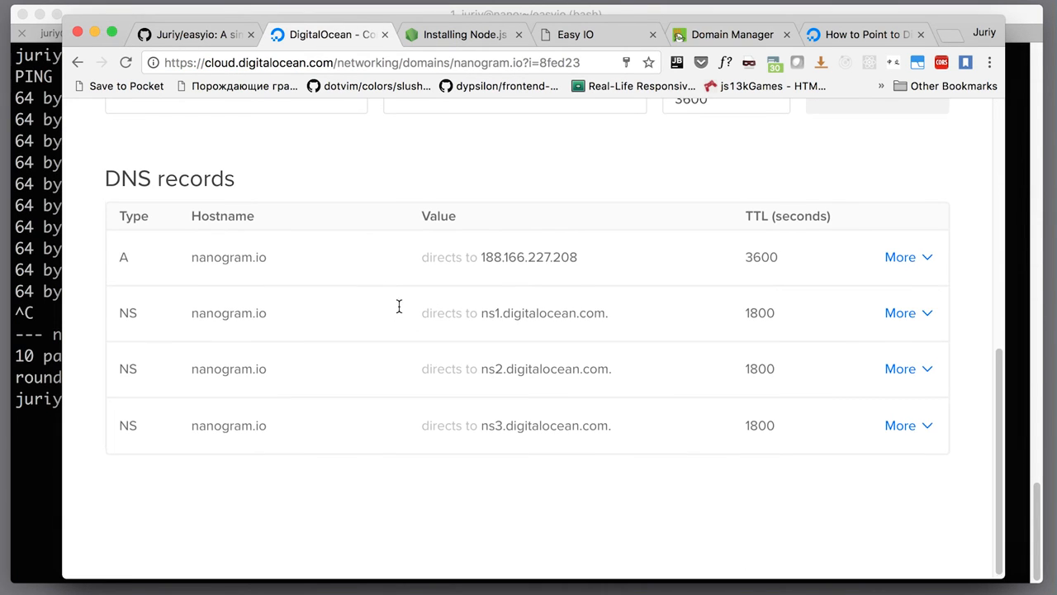
Step: Scroll through DigitalOcean's DNS records: the A record and three NS records
scroll(up, 3)
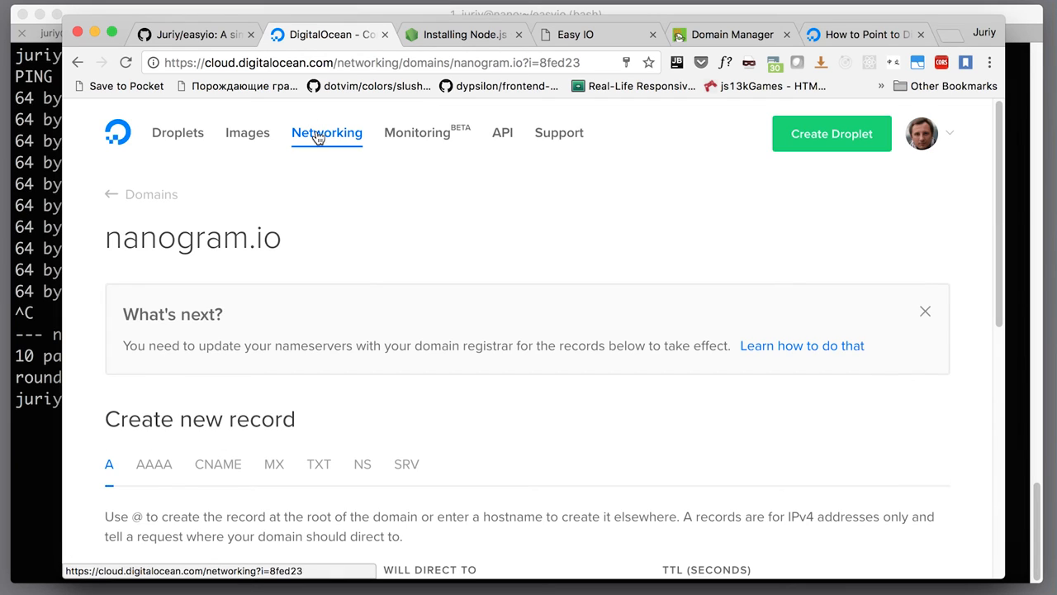
scroll(down, 3)
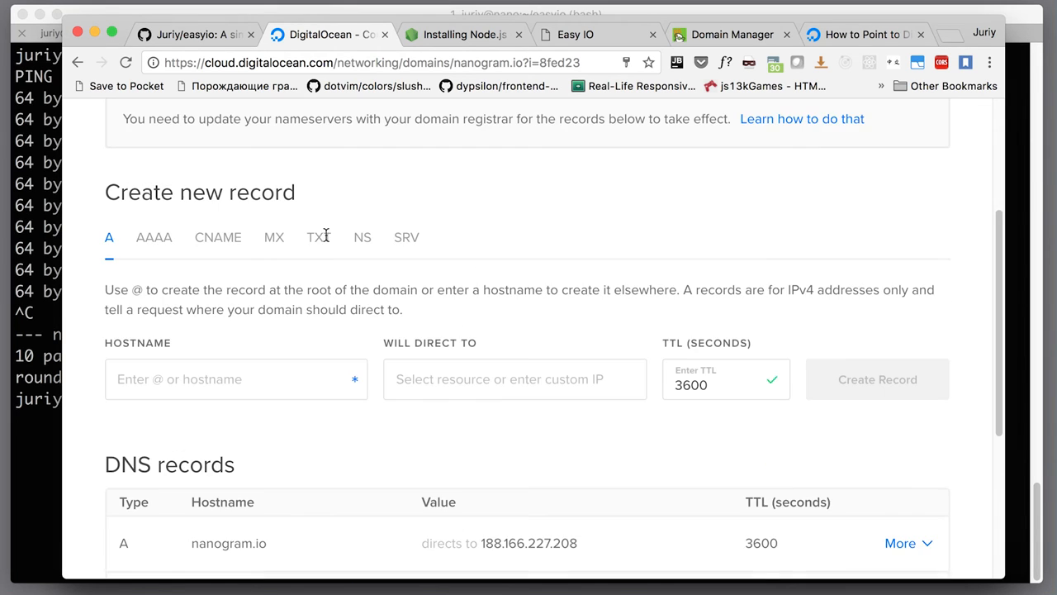
scroll(down, 3)
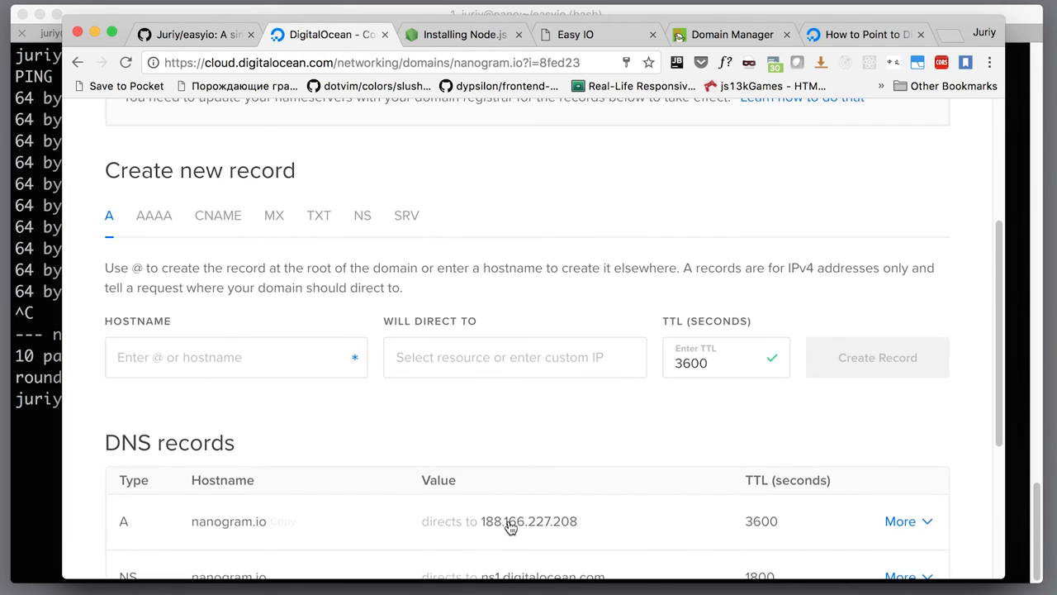